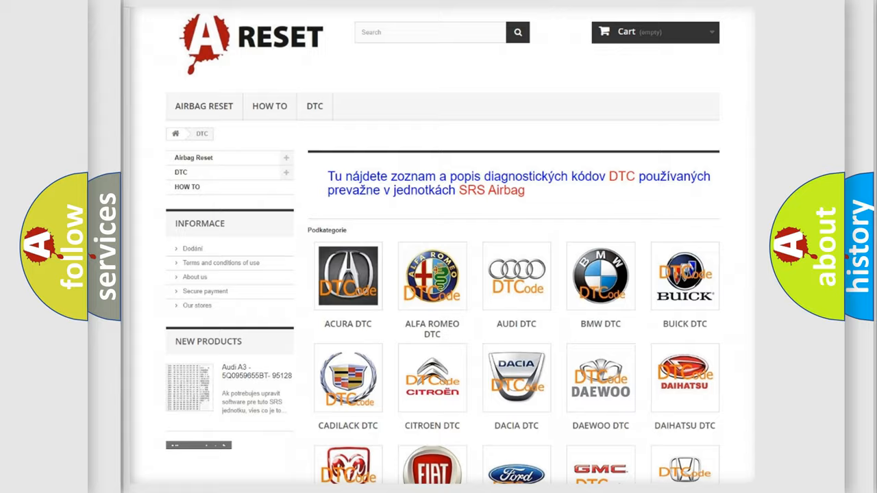
# Step: Open the FIAT DTC tile and scroll down through its grid of diagnostic code entries
pyautogui.scroll(-3)
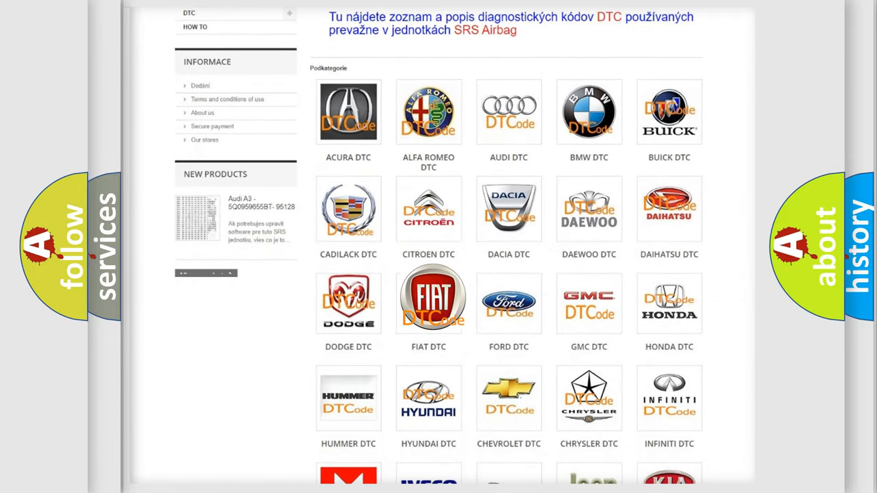
pyautogui.click(428, 299)
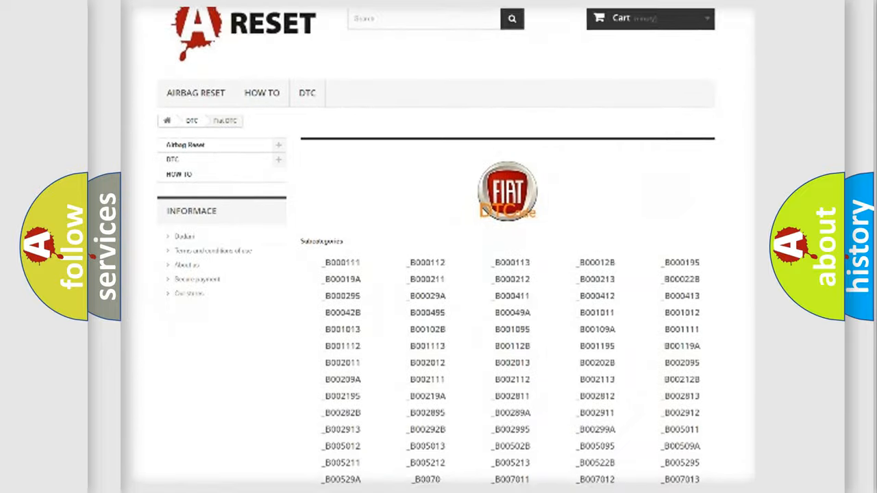
pyautogui.scroll(-3)
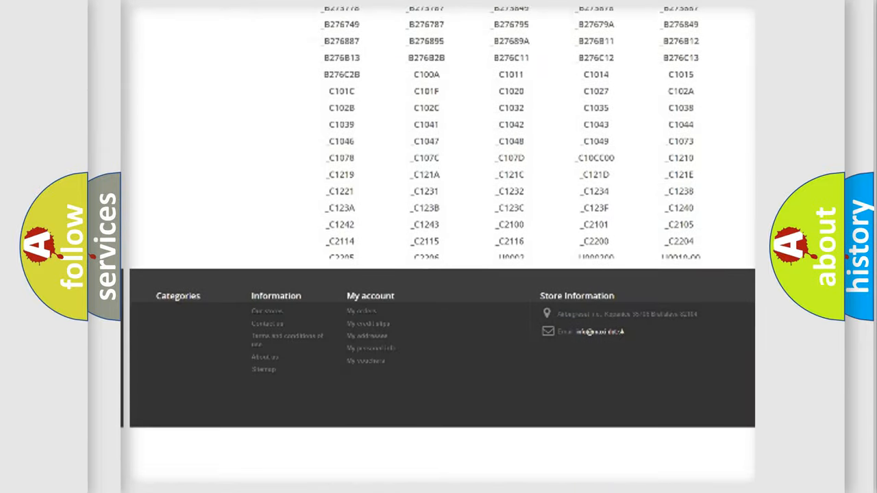
pyautogui.scroll(-3)
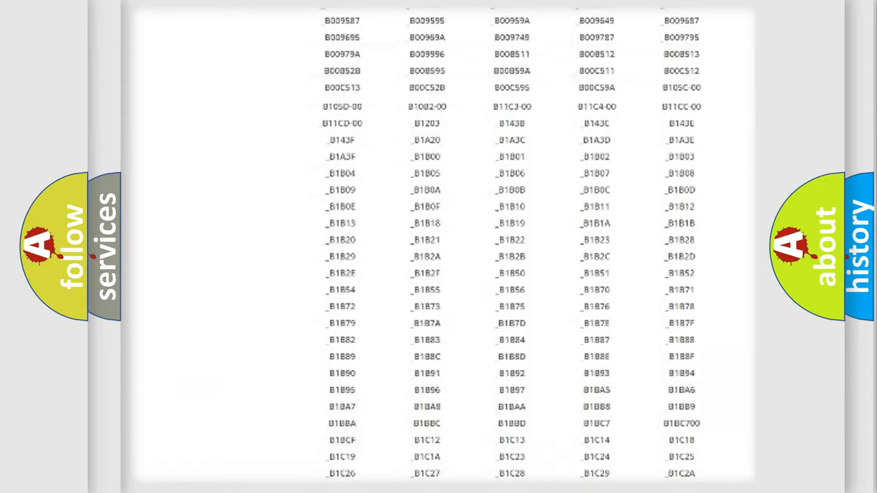